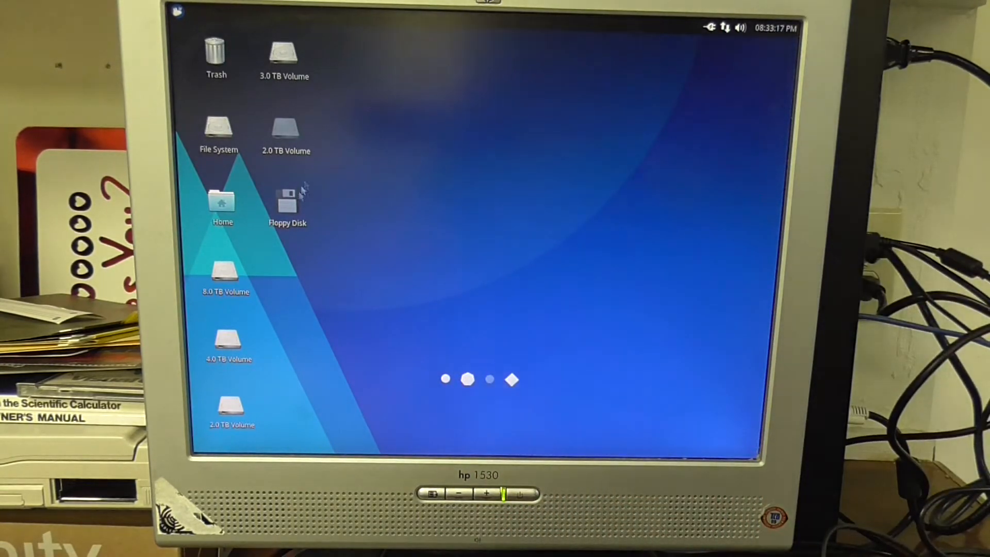
Step: Mount the floppy disk after two failed attempts and select the printable poster image in its listing
double_click(287, 199)
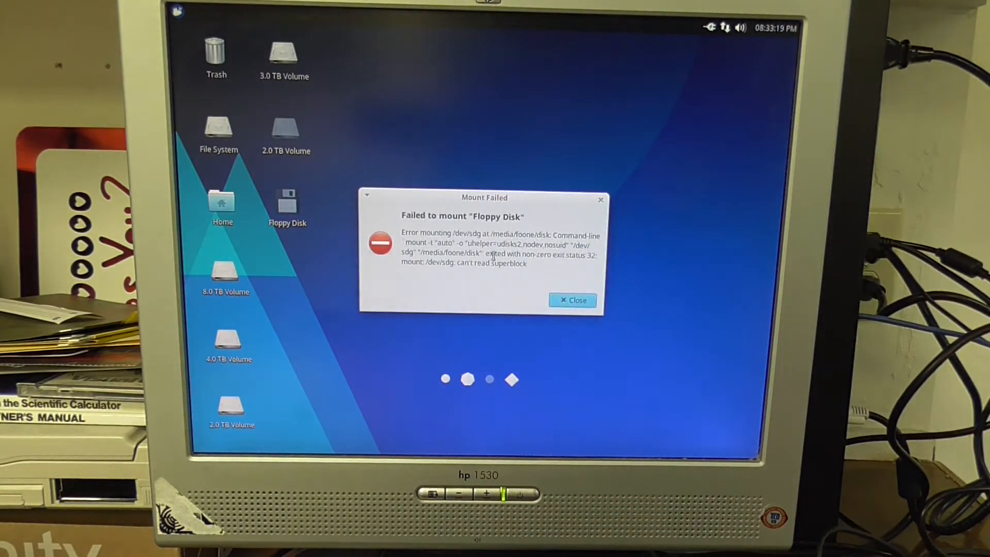
left_click(573, 300)
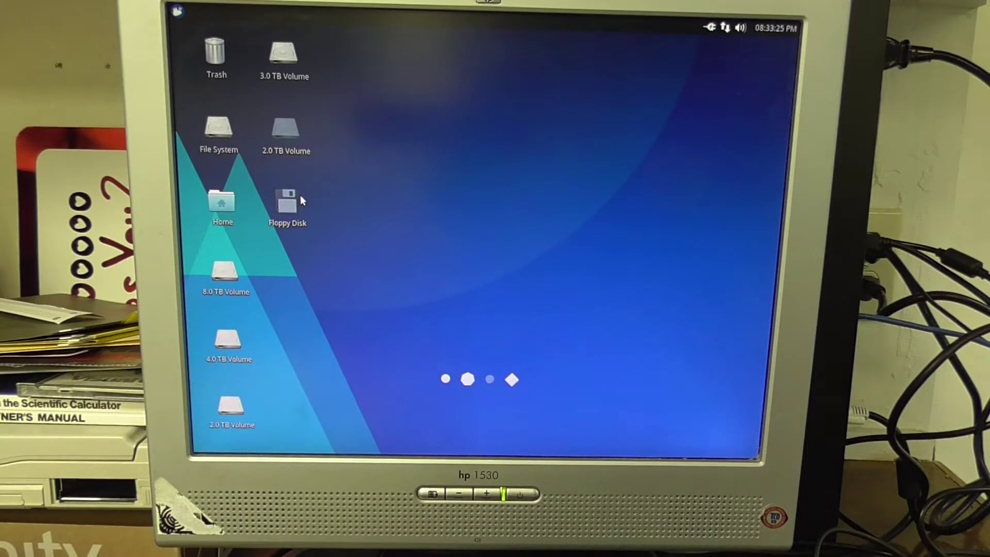
double_click(287, 202)
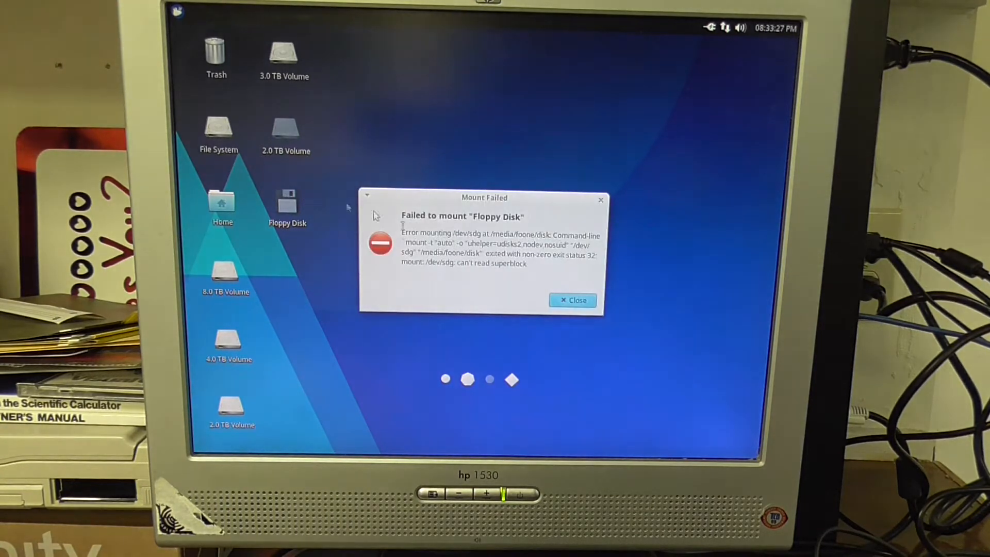
left_click(574, 300)
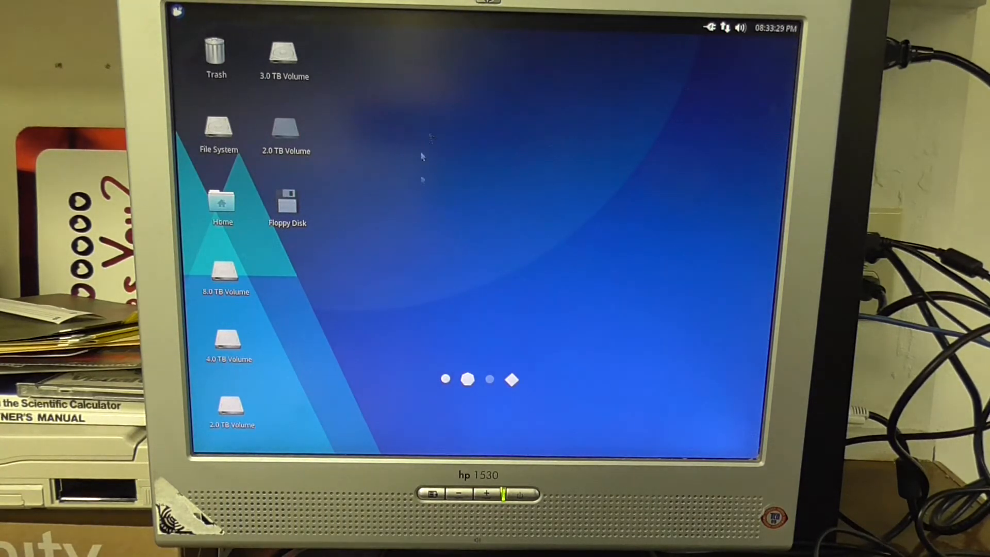
mouse_move(373, 261)
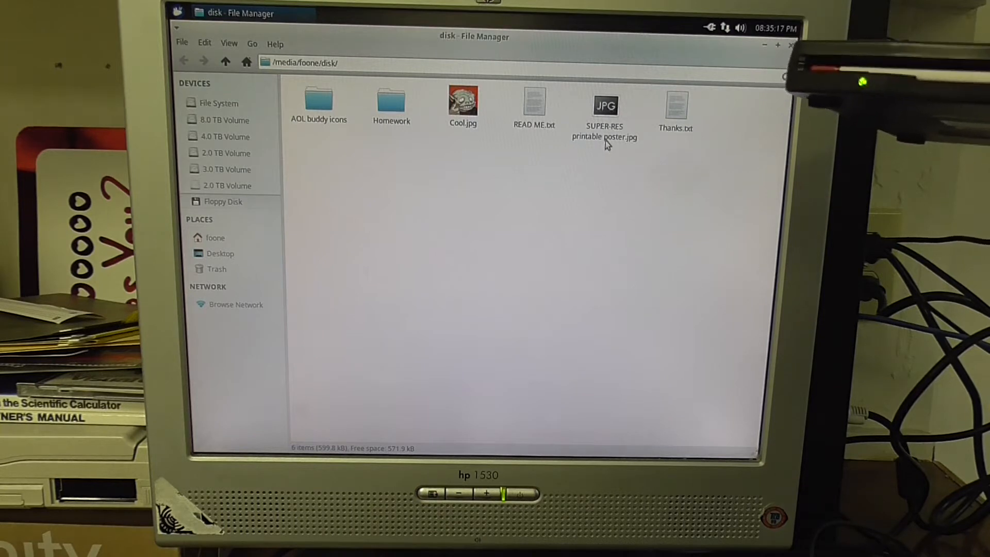
left_click(605, 105)
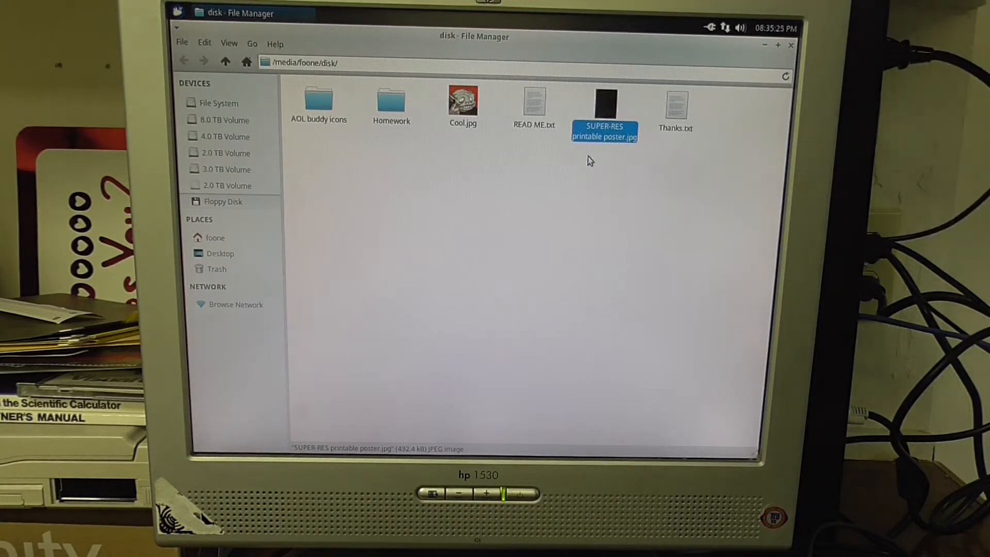
Step: Read the Thanks.txt note from Pixel Titans in Mousepad and check its View menu
double_click(676, 103)
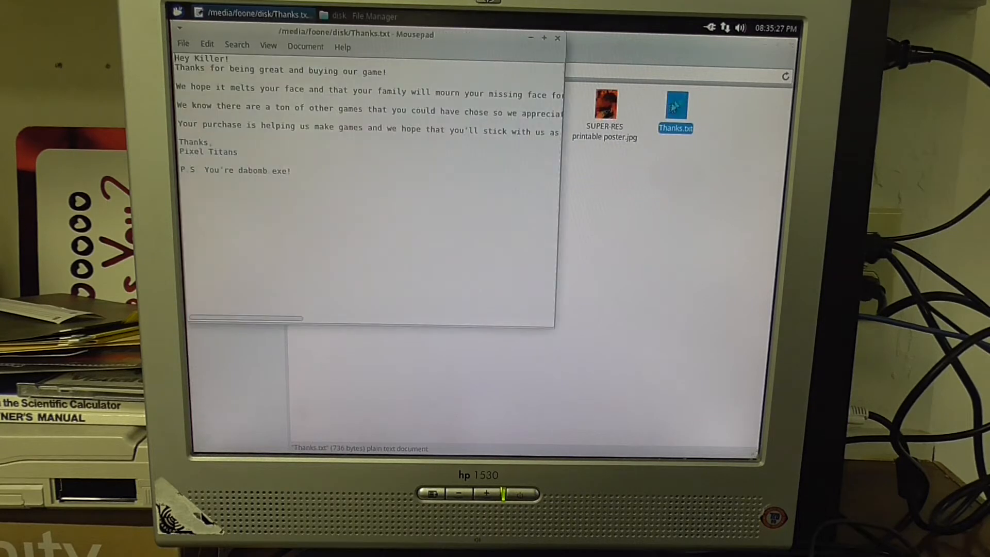
left_click(267, 45)
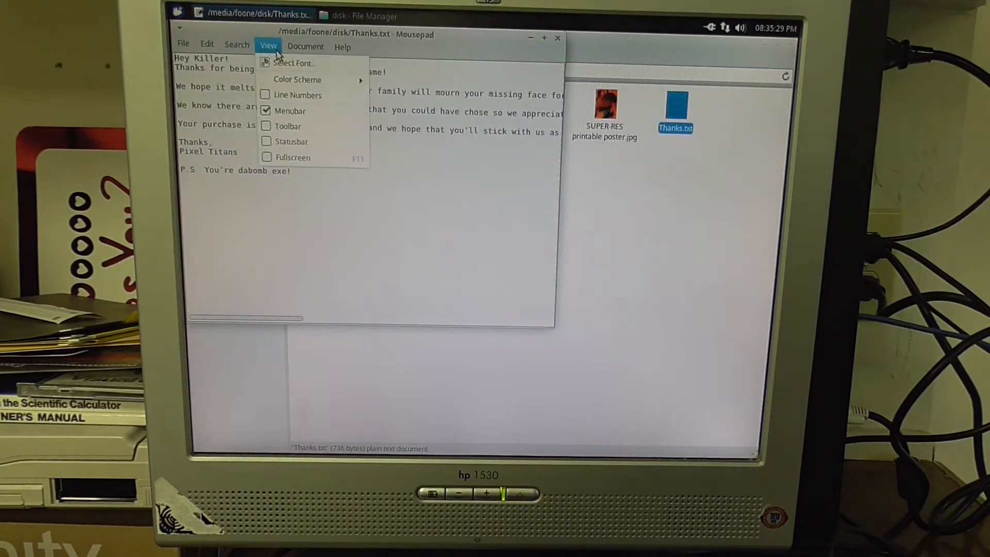
left_click(207, 45)
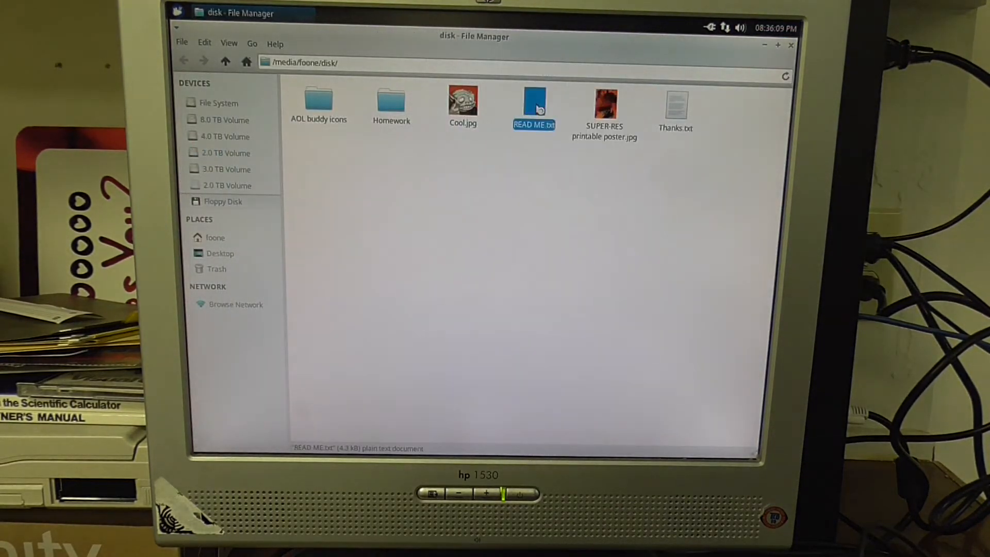
Step: Decode READ ME.txt with ISO-8859-14, scroll the STRAFE quotes and copy the official website address
double_click(533, 98)
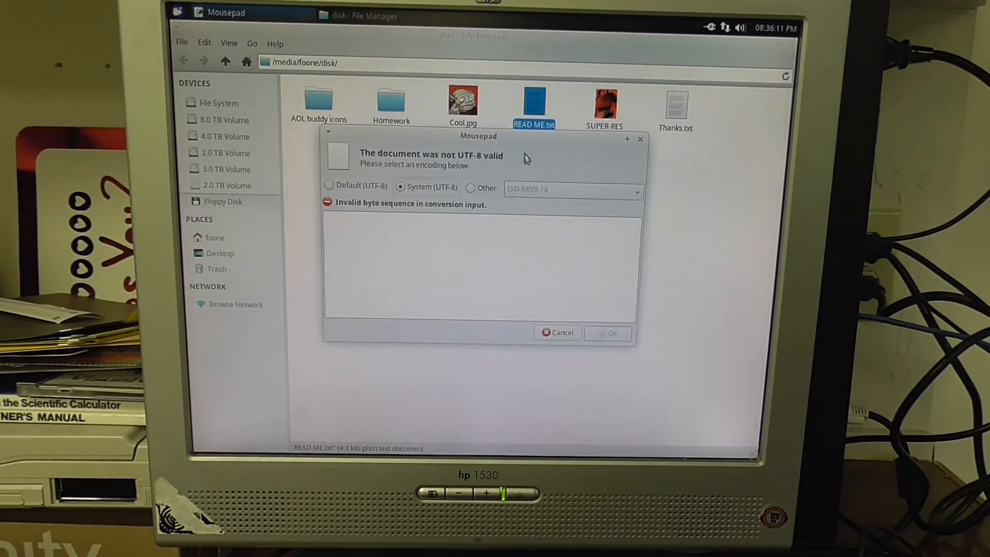
left_click(470, 188)
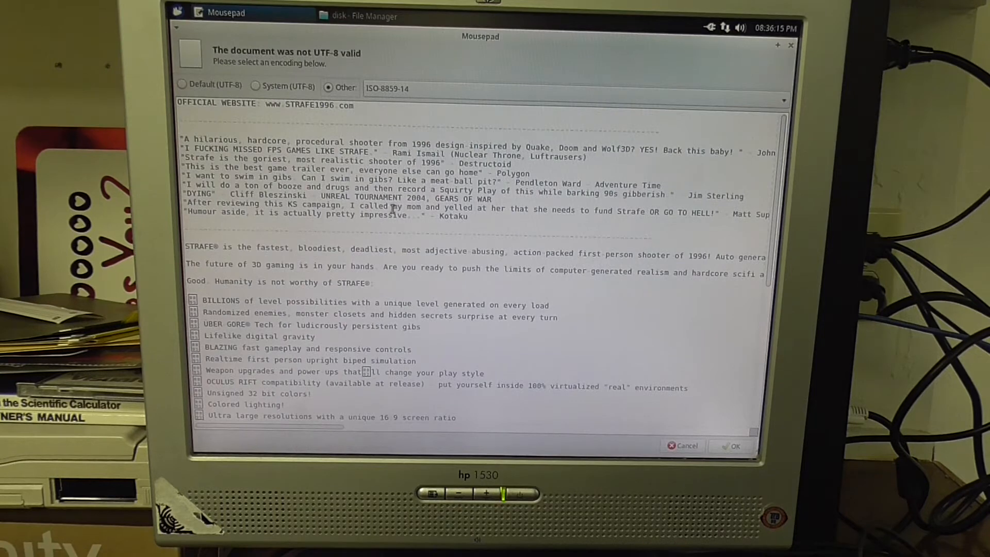
scroll("down", 3)
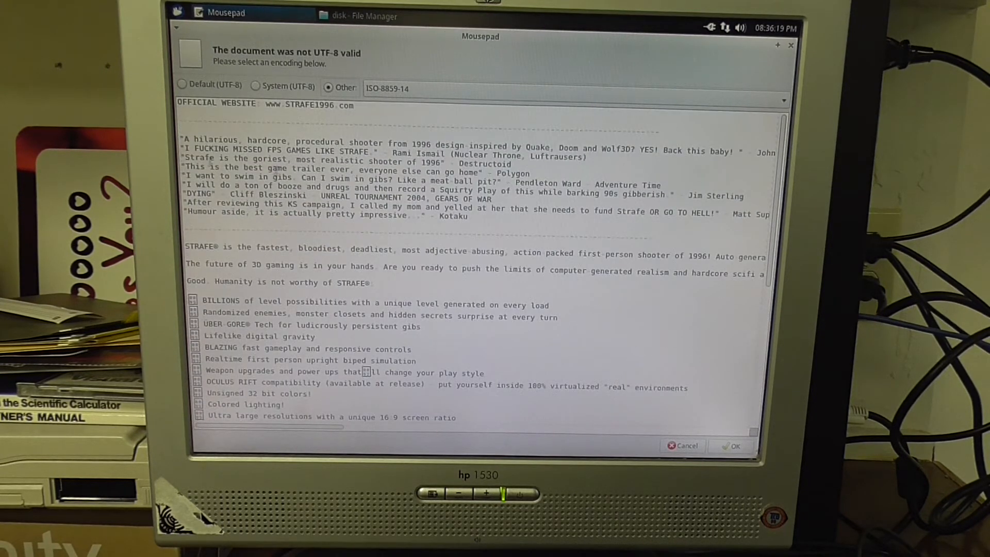
scroll("down", 3)
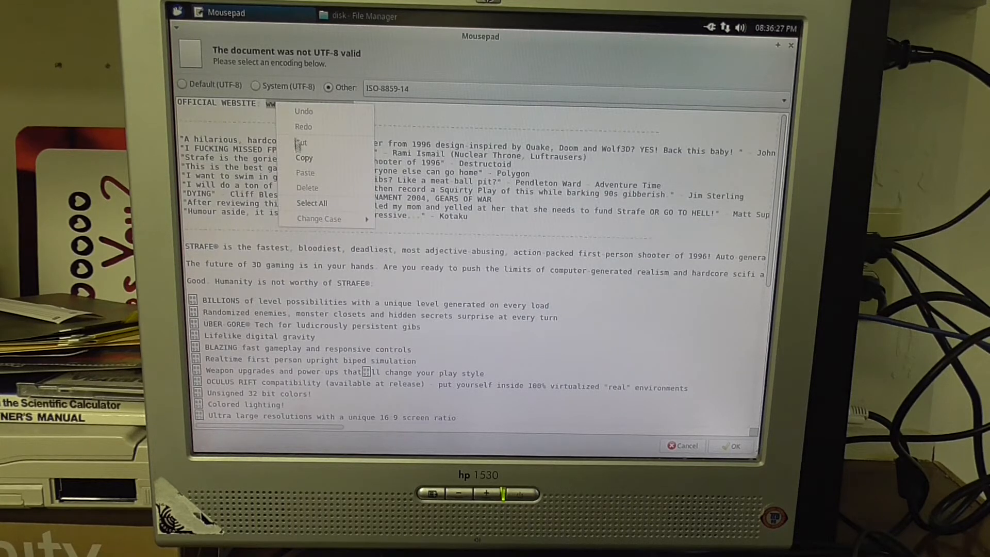
left_click(180, 14)
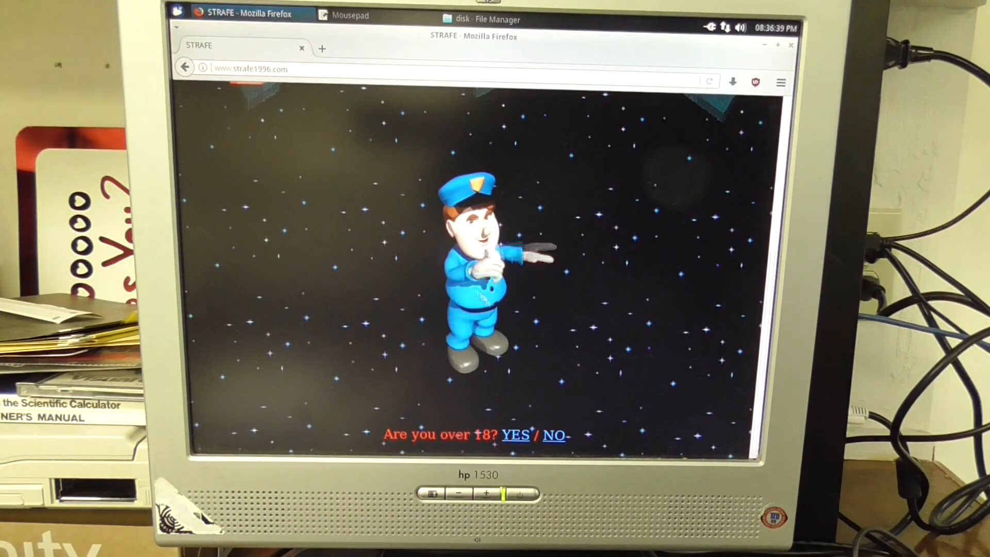
left_click(515, 435)
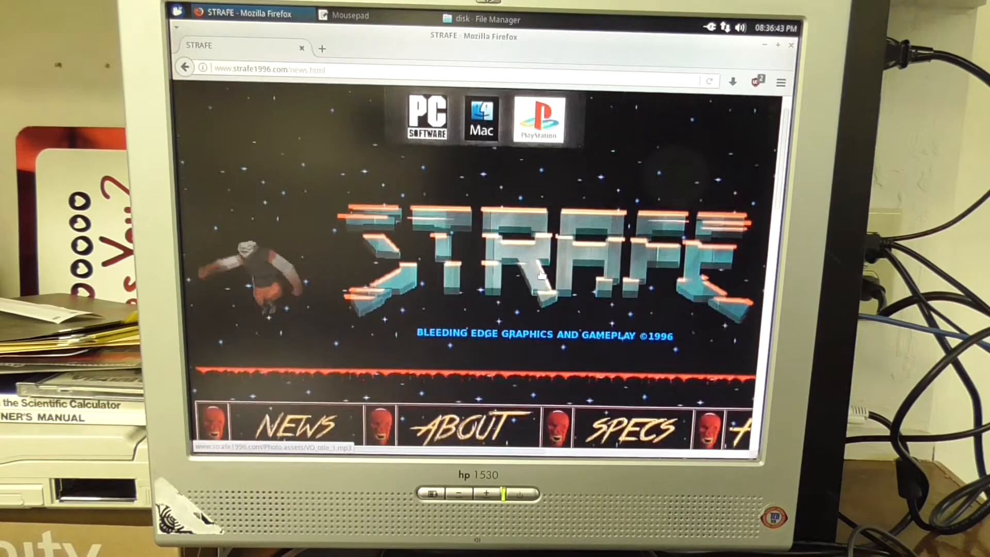
scroll("down", 3)
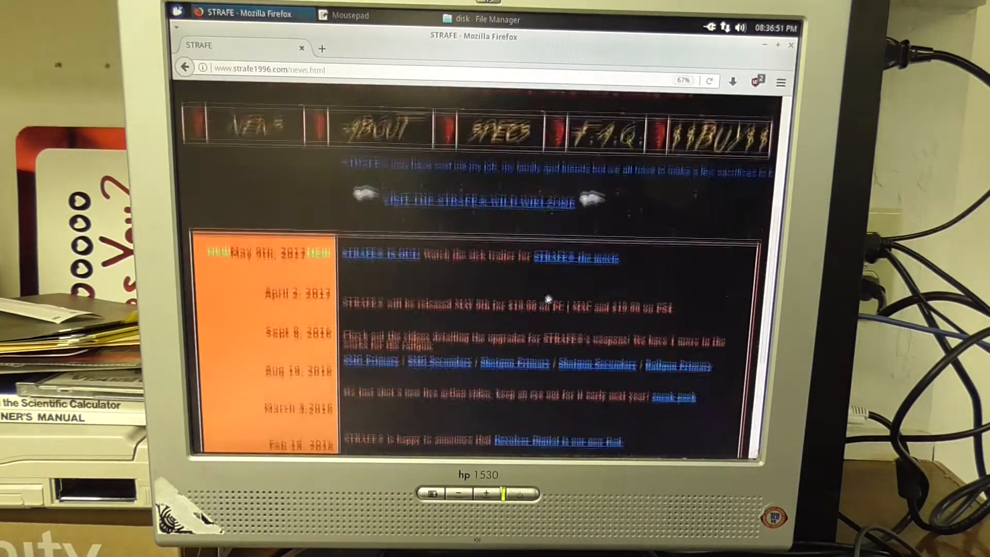
scroll("up", 3)
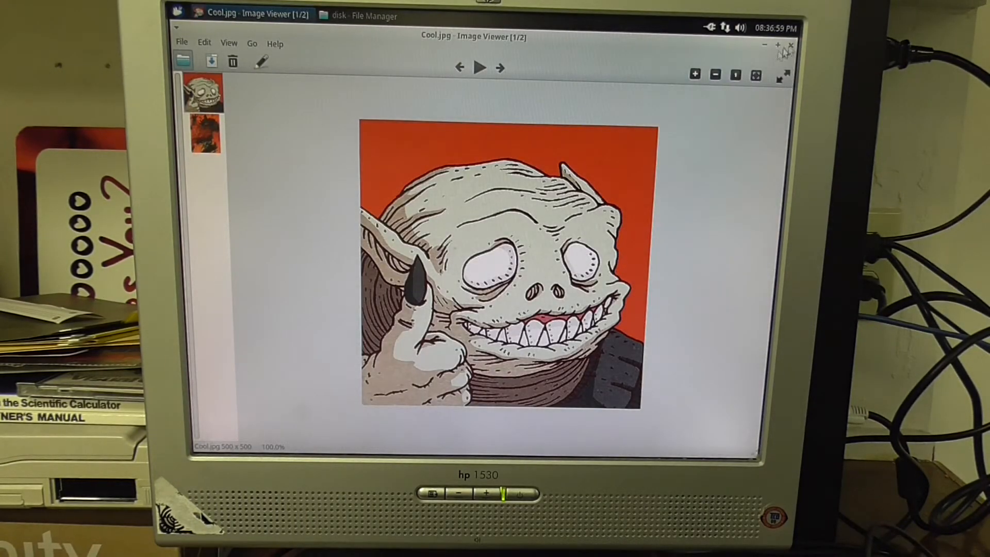
Step: Close the Cool.jpg goblin picture and view a JPG from the Homework folder
left_click(350, 14)
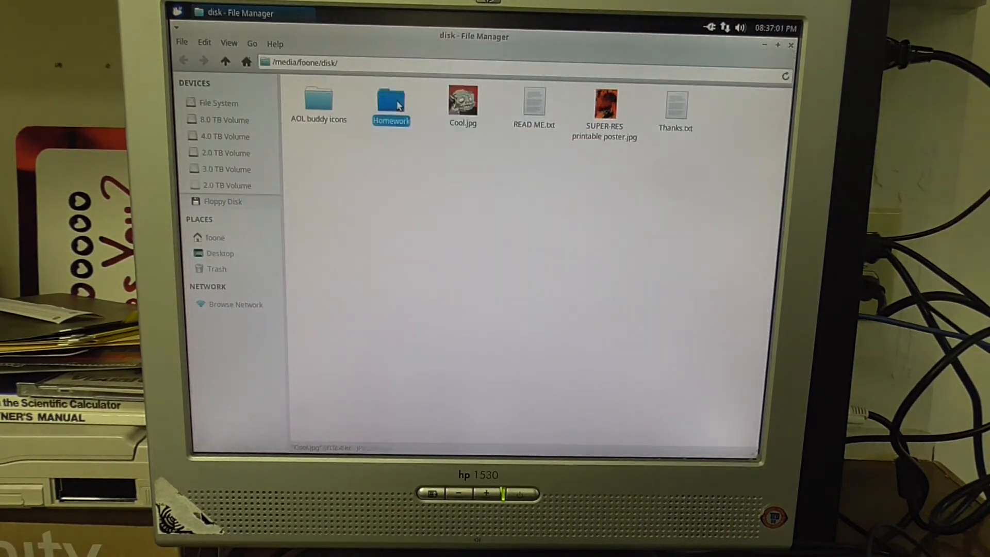
double_click(391, 98)
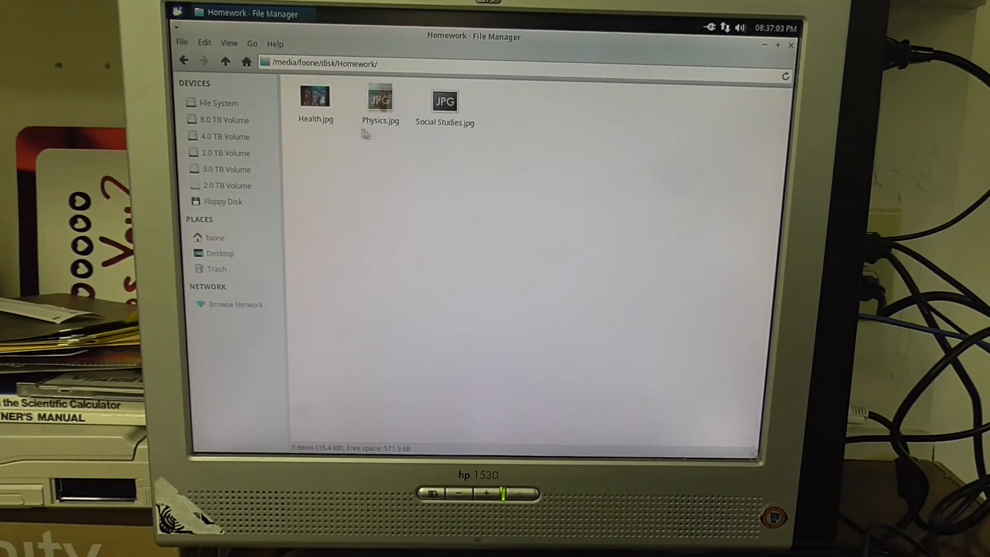
double_click(315, 97)
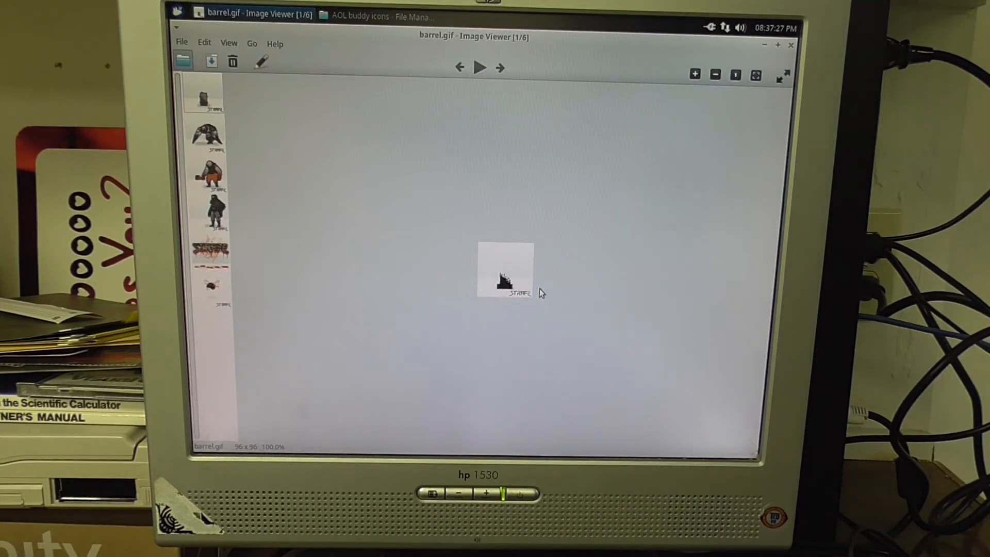
Step: Page through the buddy icons carrier, gluton, stalker, strafe and wretch GIFs with the Next arrow
left_click(503, 69)
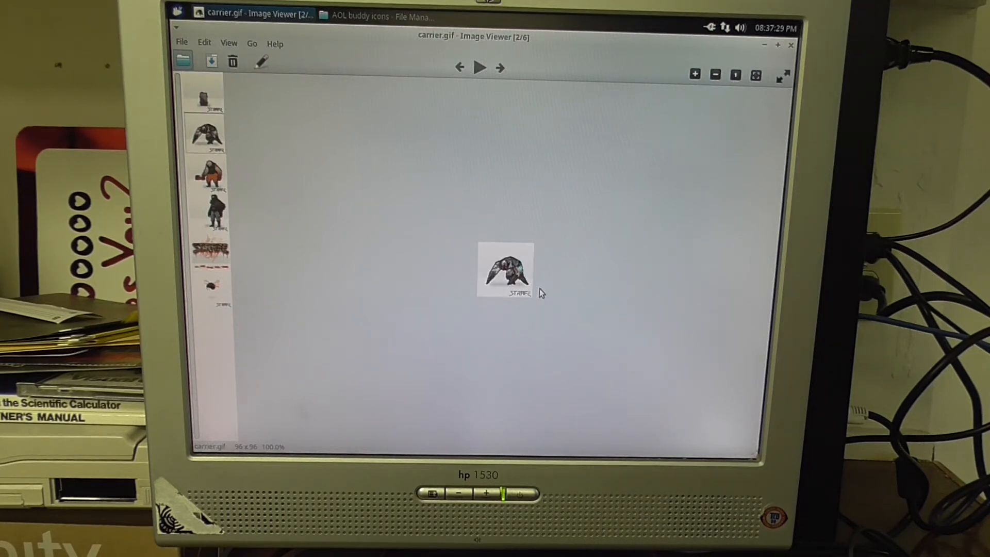
left_click(502, 68)
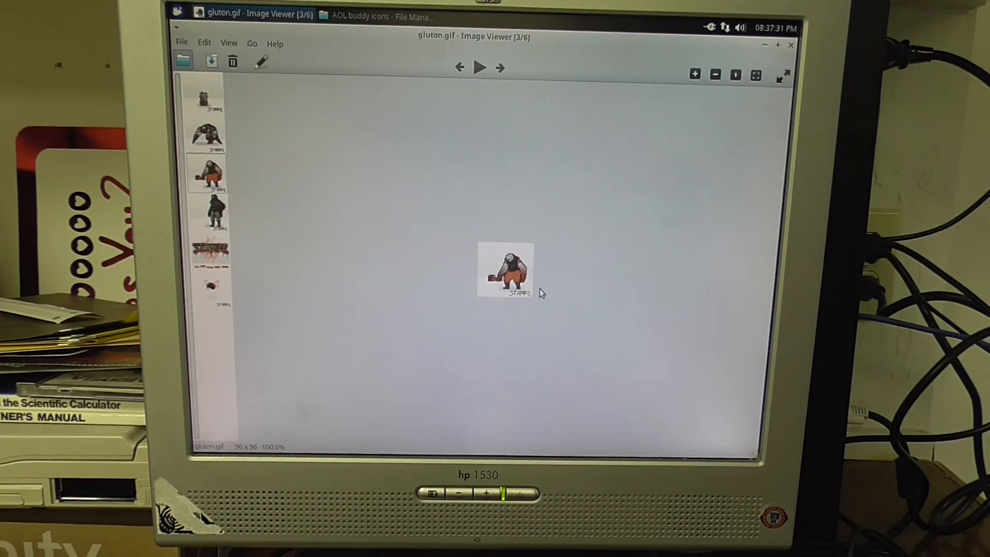
left_click(504, 68)
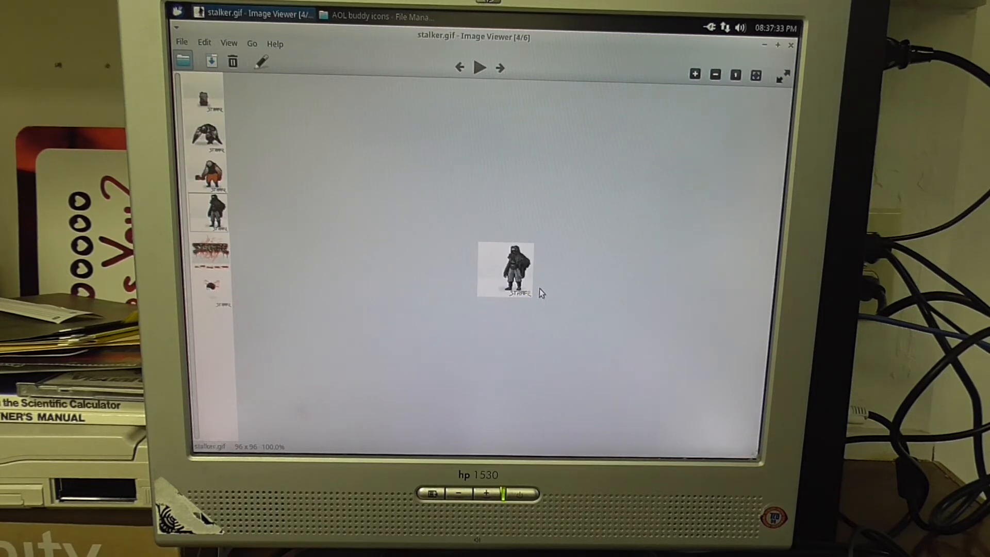
left_click(504, 68)
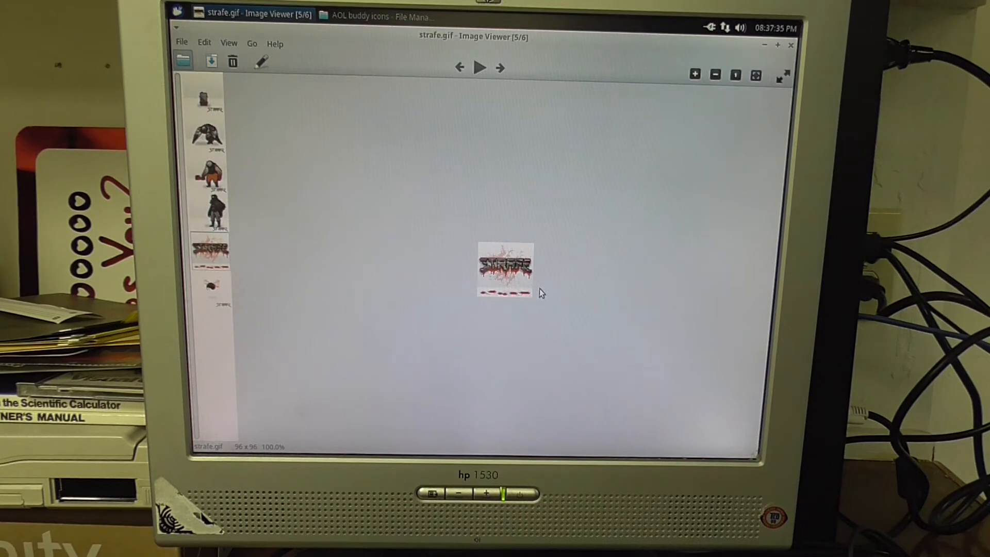
left_click(502, 68)
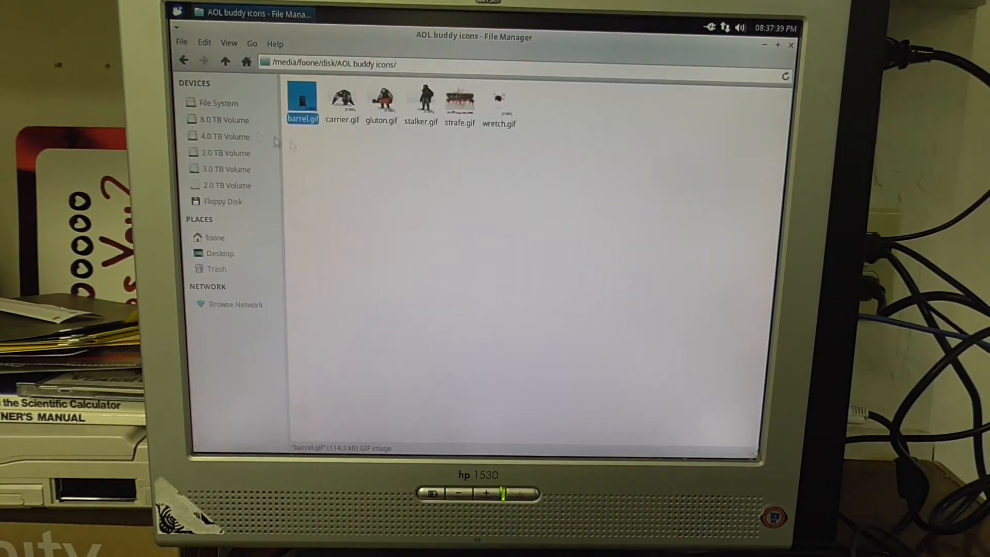
Step: Return from AOL buddy icons to the floppy's top-level folder listing
left_click(225, 60)
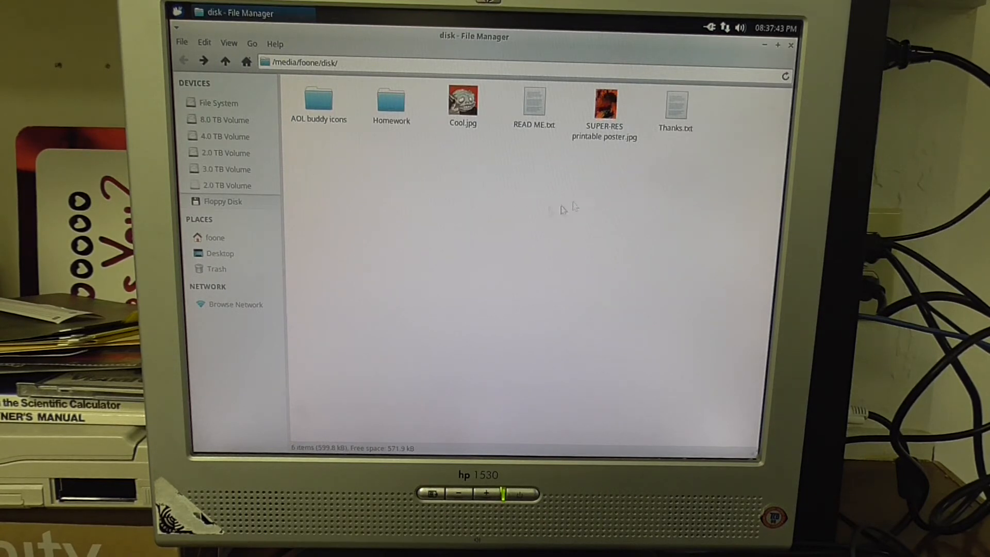
mouse_move(374, 216)
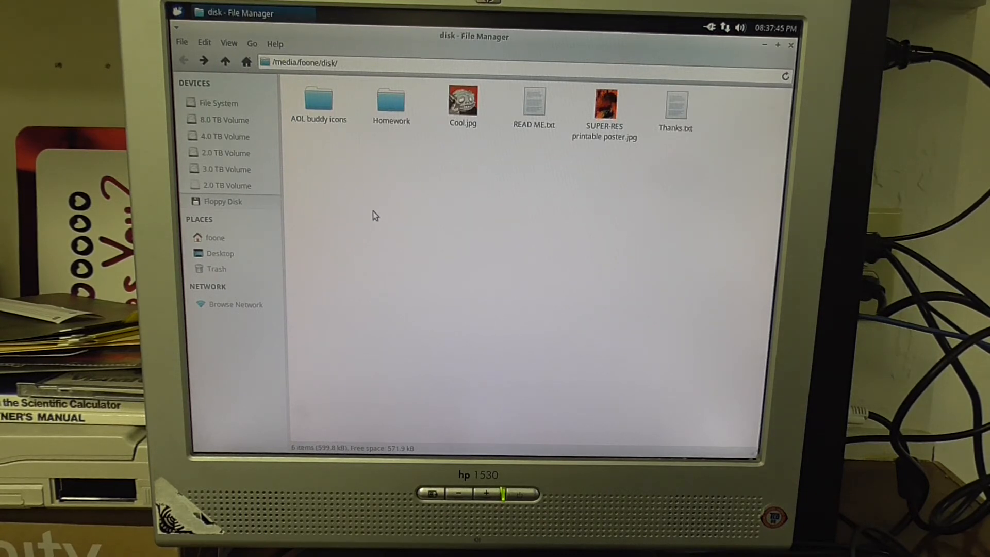